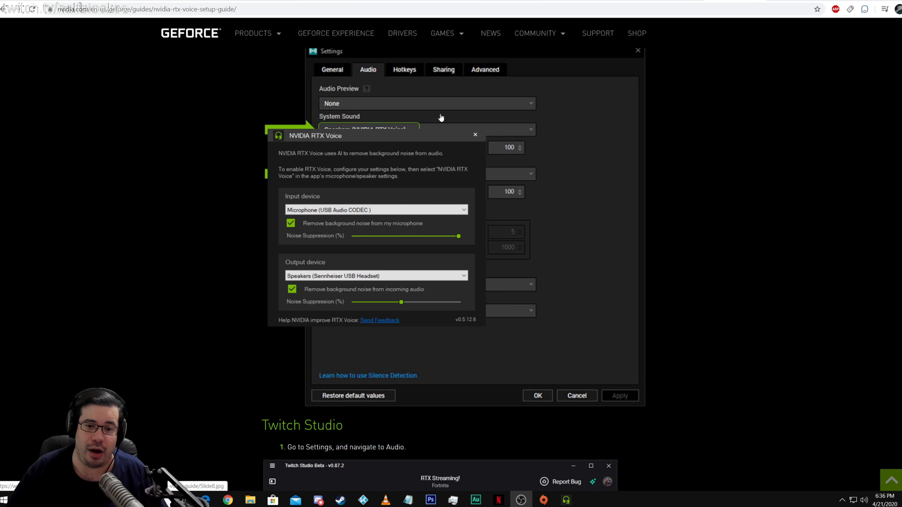
mouse_move(353, 240)
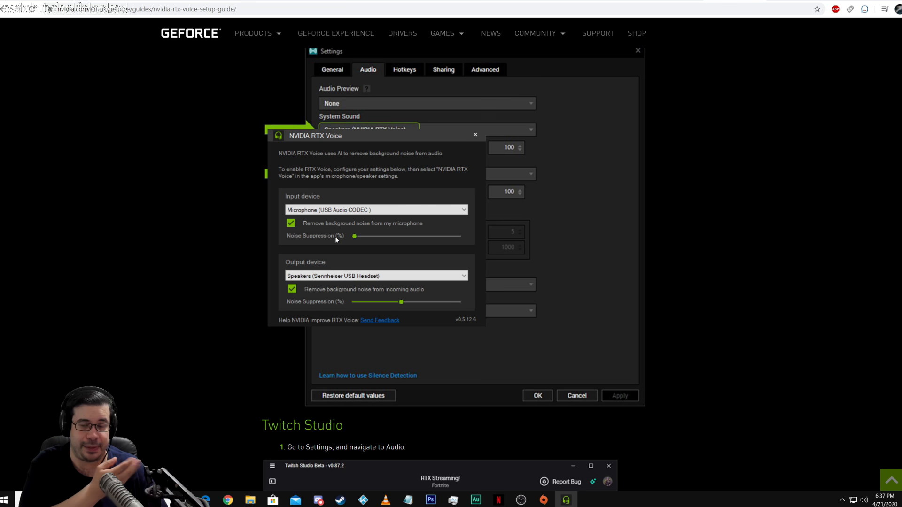
mouse_move(355, 237)
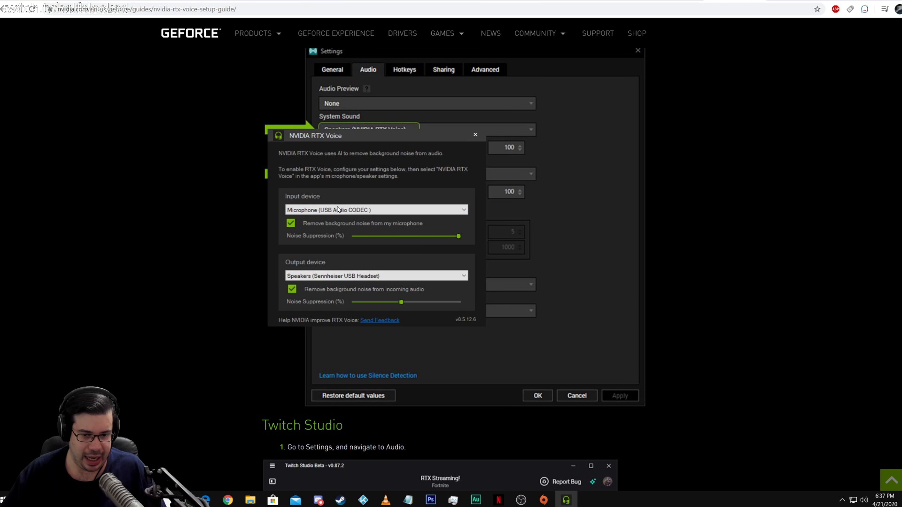
- Keep the USB Audio CODEC microphone as input and the Sennheiser headset as output in RTX Voice
left_click(462, 209)
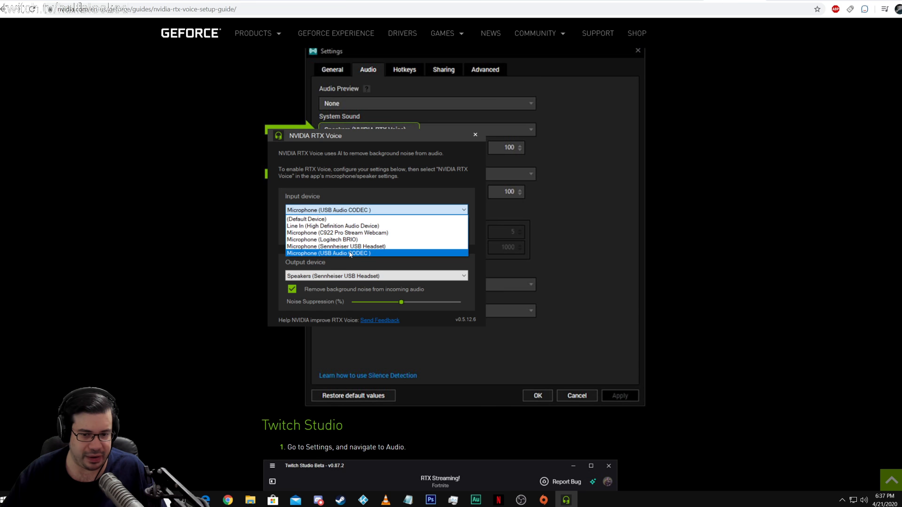
left_click(327, 252)
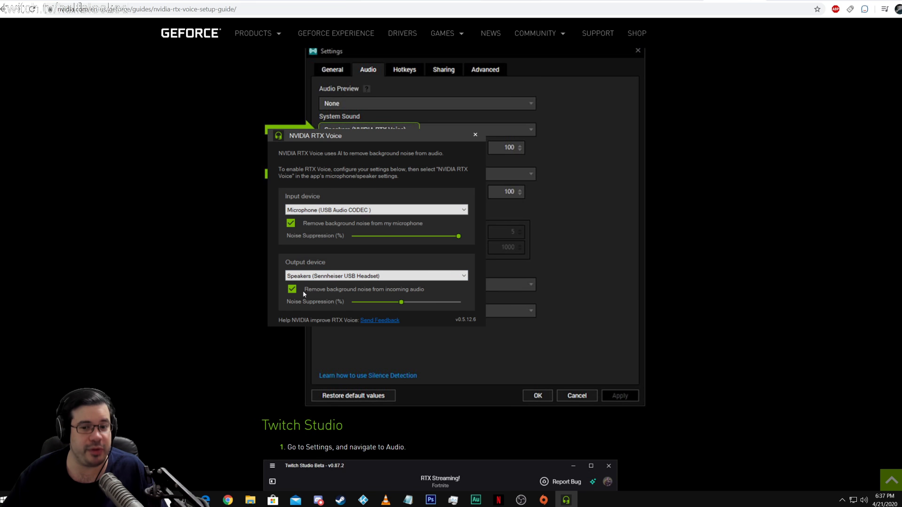
mouse_move(307, 290)
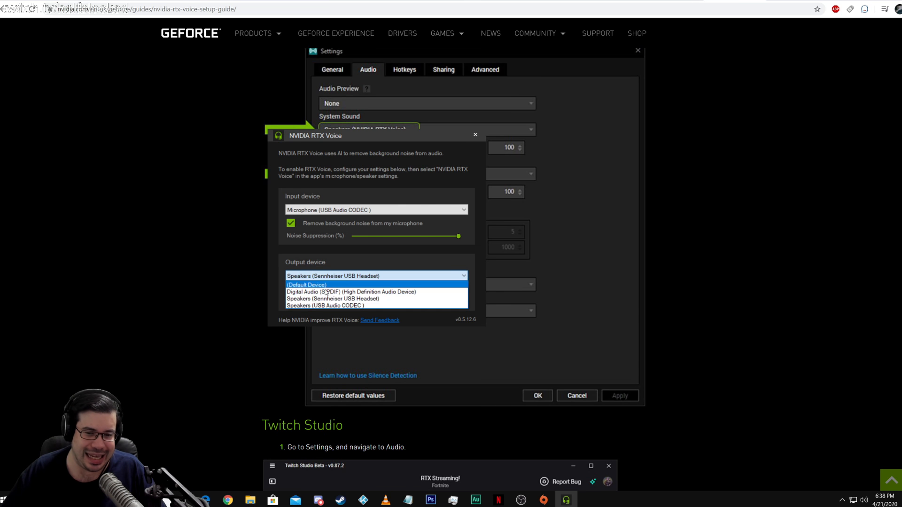
mouse_move(326, 305)
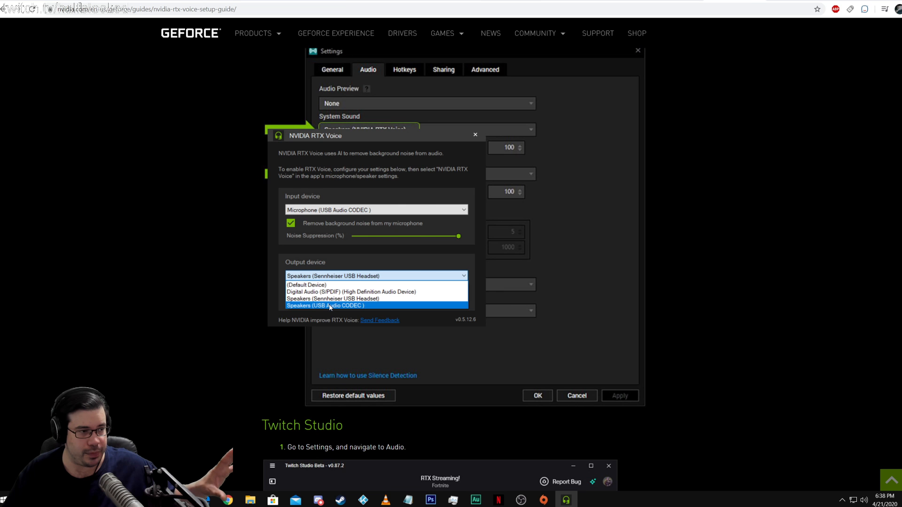
mouse_move(351, 291)
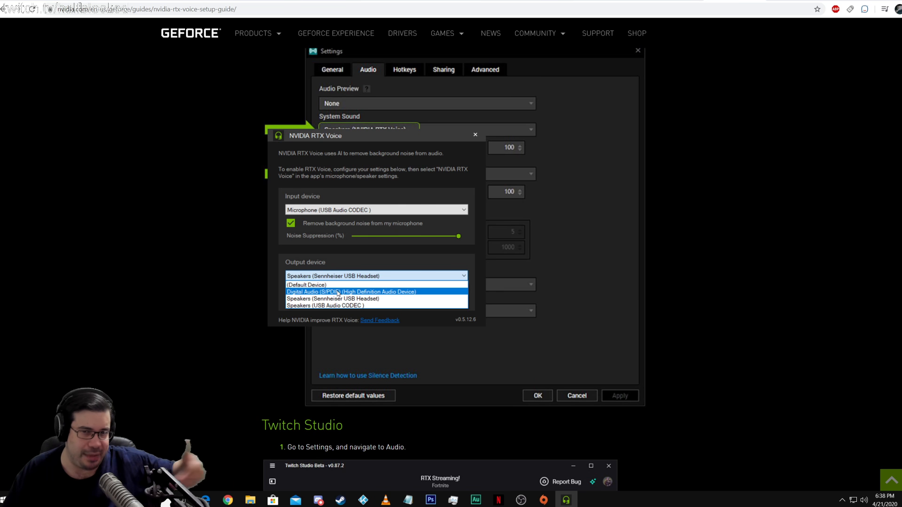
left_click(332, 299)
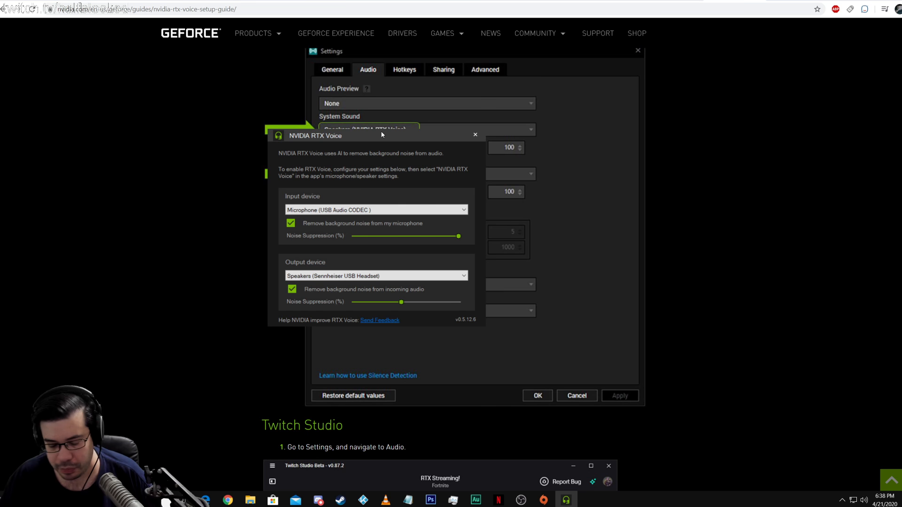
mouse_move(371, 133)
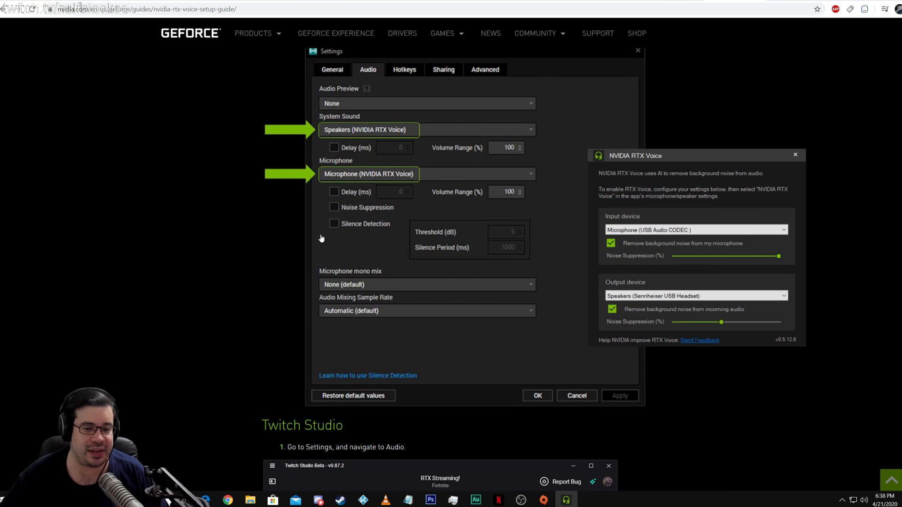
mouse_move(352, 292)
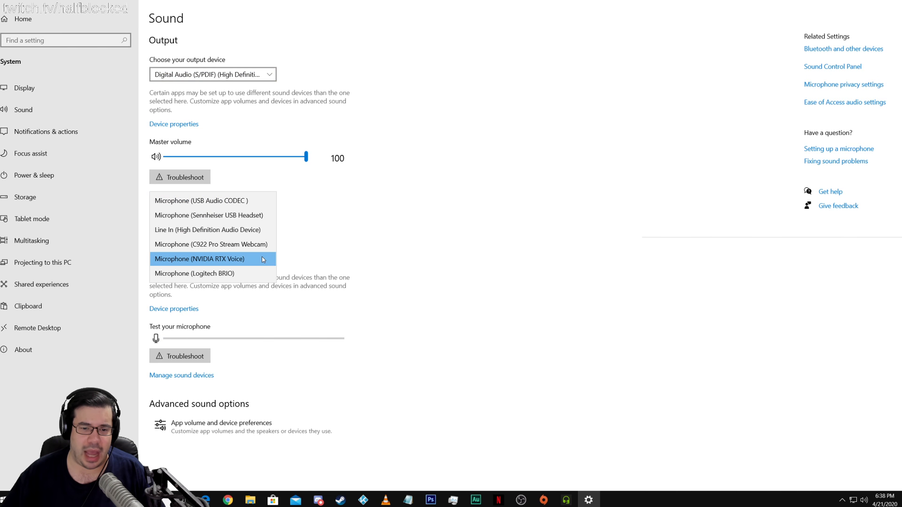
- Select Microphone (NVIDIA RTX Voice) as the Windows sound input device
left_click(199, 260)
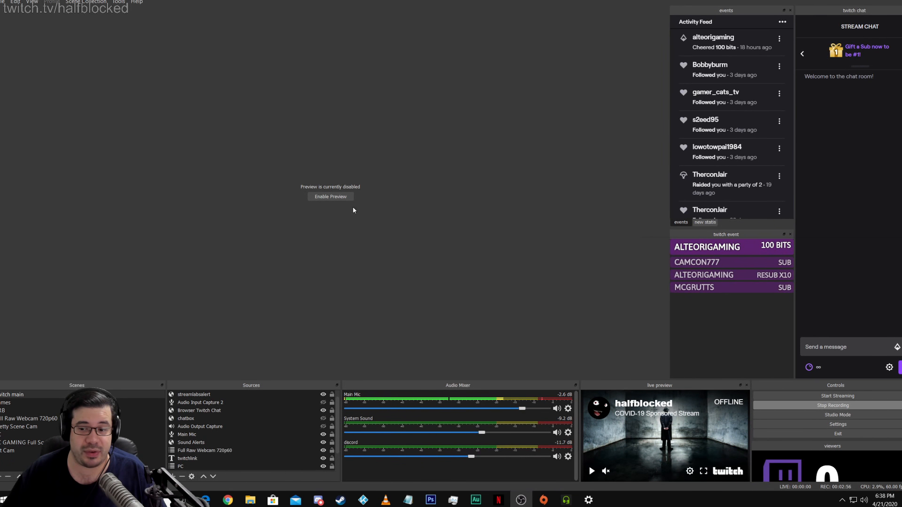
left_click(330, 196)
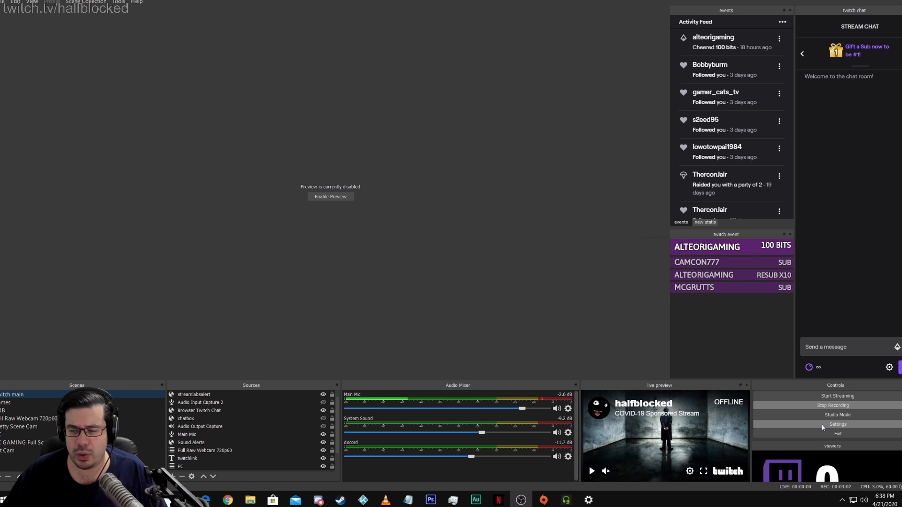
- Review the Mic/Auxiliary Audio device choices in the OBS Audio settings
left_click(836, 425)
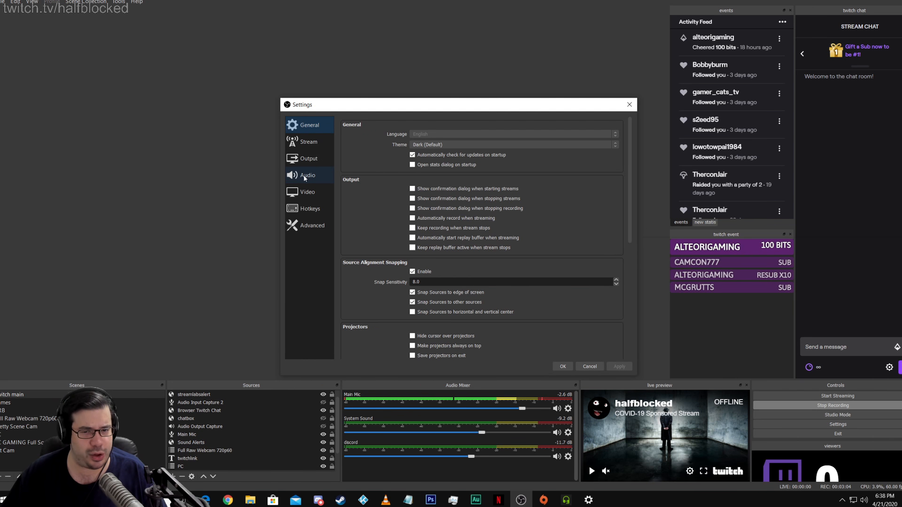
left_click(307, 175)
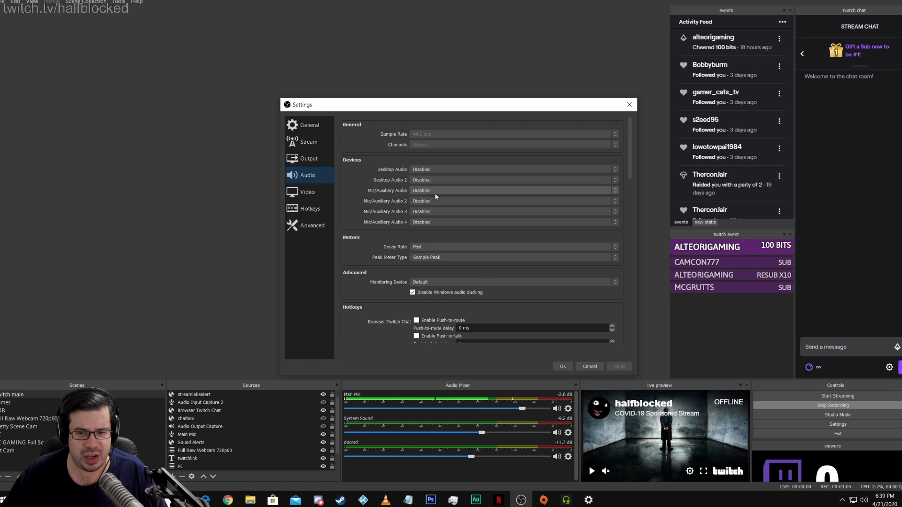
left_click(512, 190)
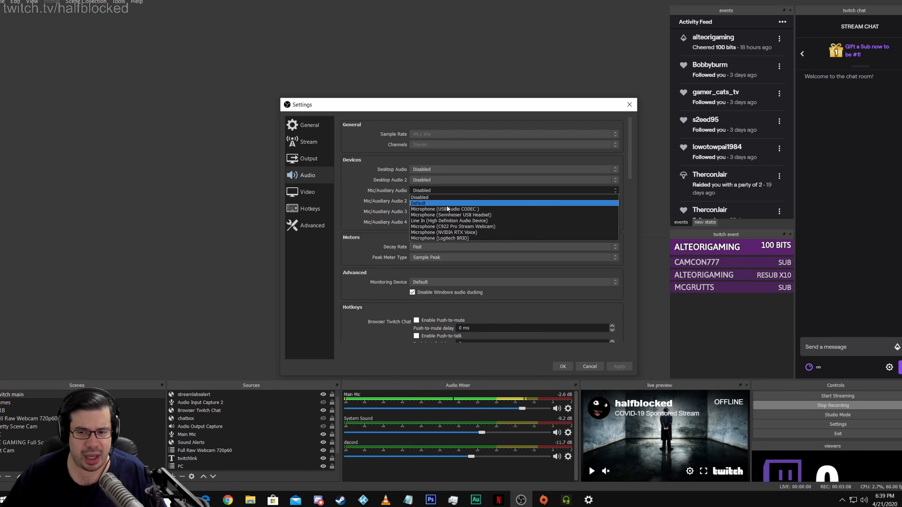
mouse_move(455, 232)
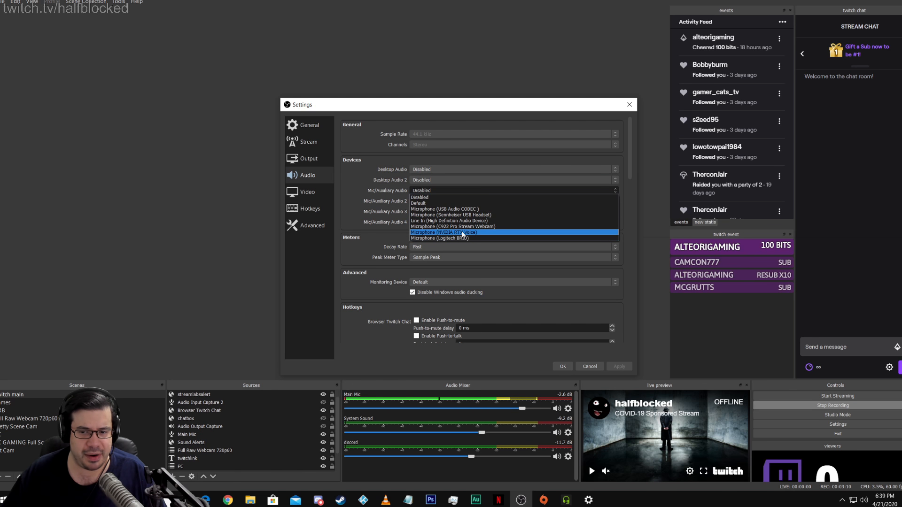
mouse_move(475, 236)
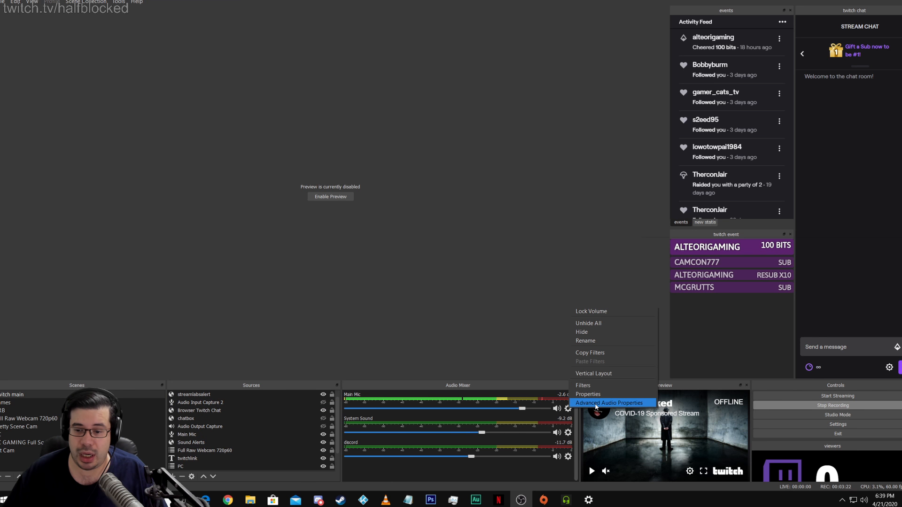
left_click(588, 393)
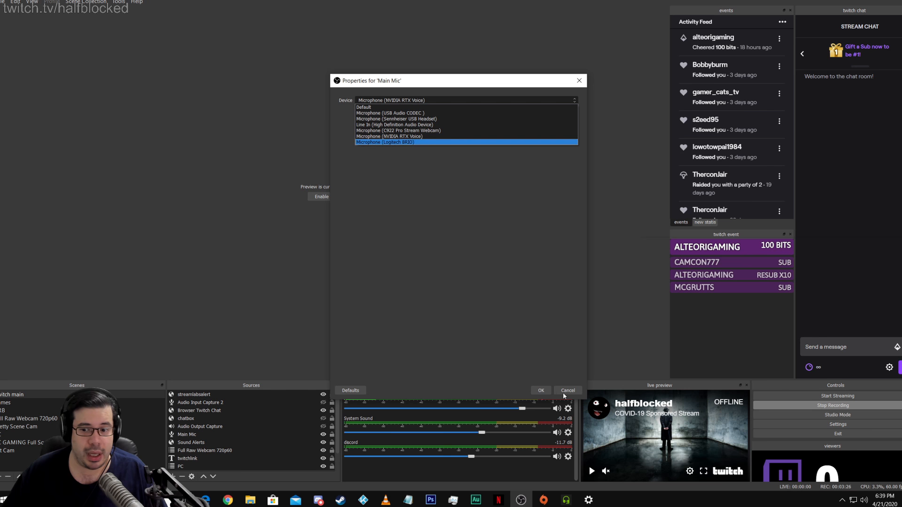
left_click(567, 390)
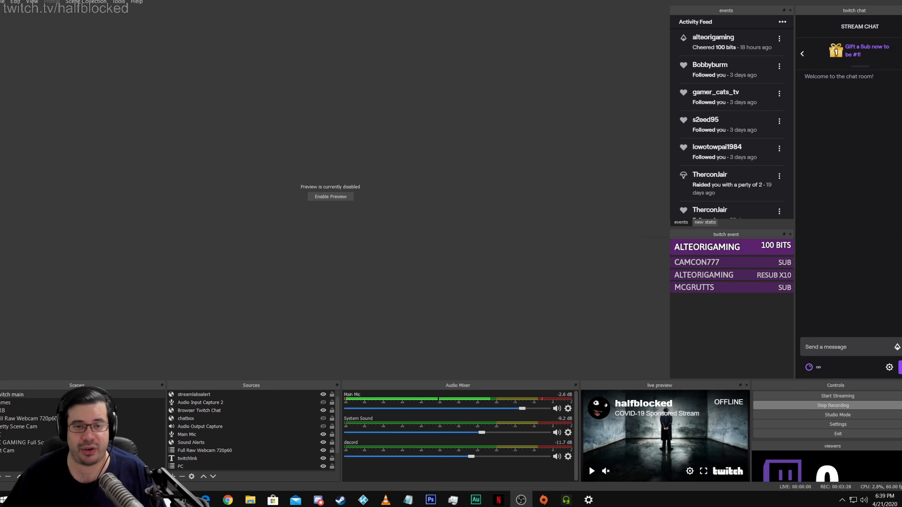